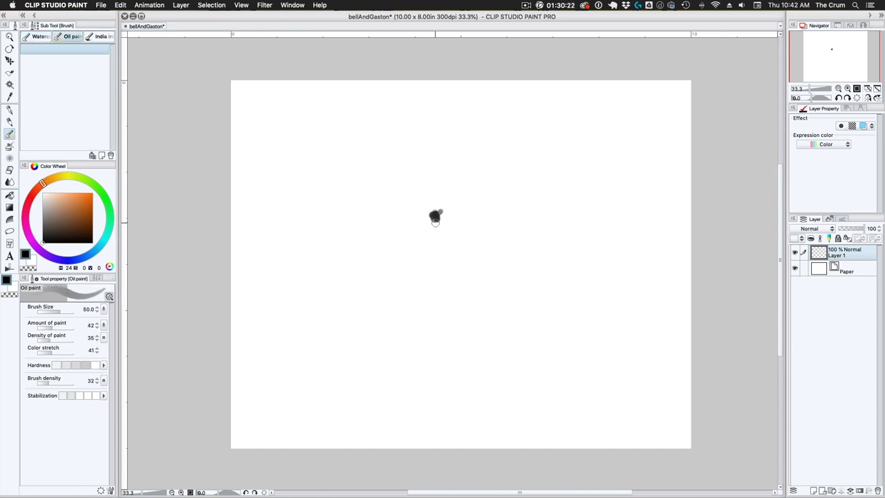
Paint a grey blob for the werewolf's mass and apply its transformation
{"action": "left_click_drag", "start_coordinate": [435, 218], "coordinate": [426, 232]}
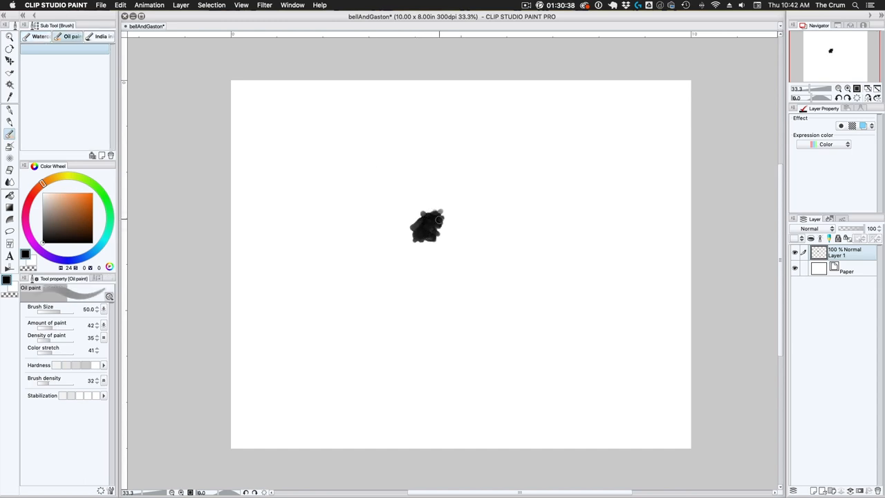
{"action": "left_click_drag", "start_coordinate": [421, 221], "coordinate": [431, 235]}
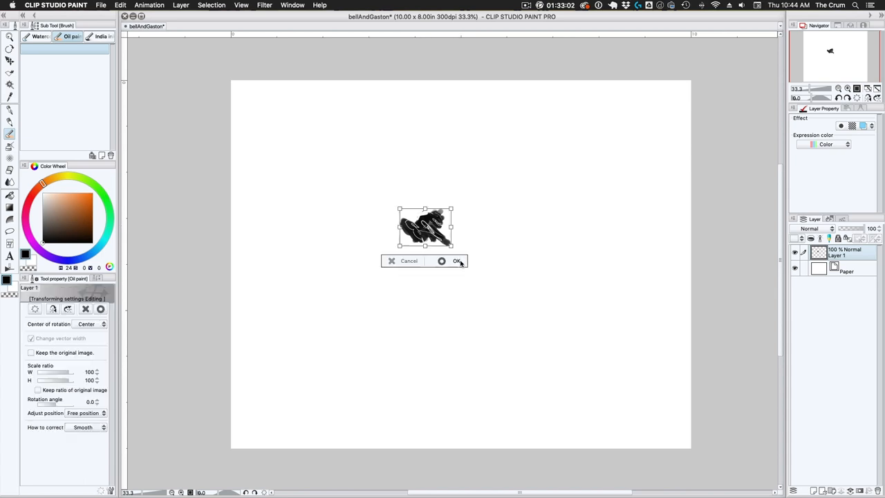
{"action": "left_click", "coordinate": [456, 260]}
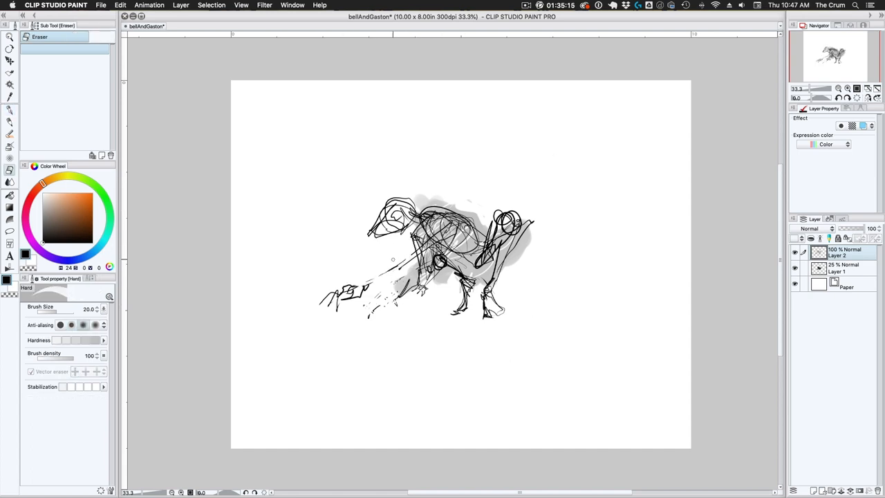
Darken the crouching werewolf rough with dense G-pen lines, then fade the layer
{"action": "left_click", "coordinate": [10, 108]}
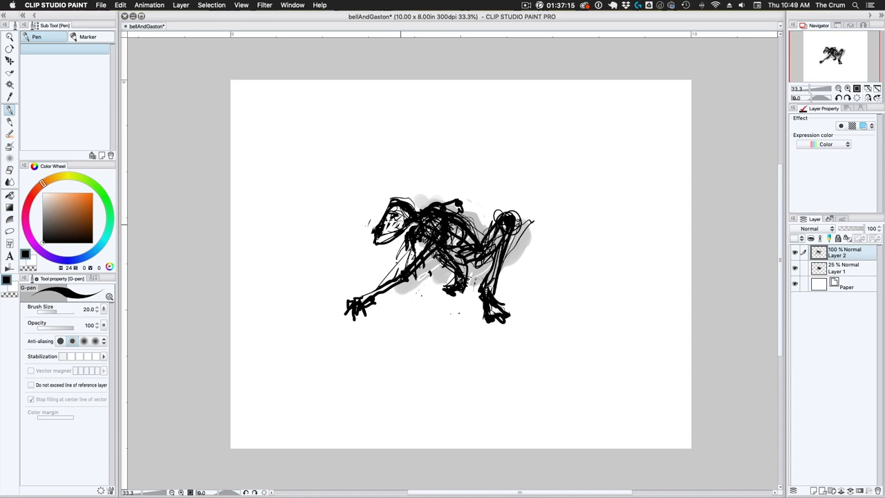
{"action": "right_click", "coordinate": [843, 248]}
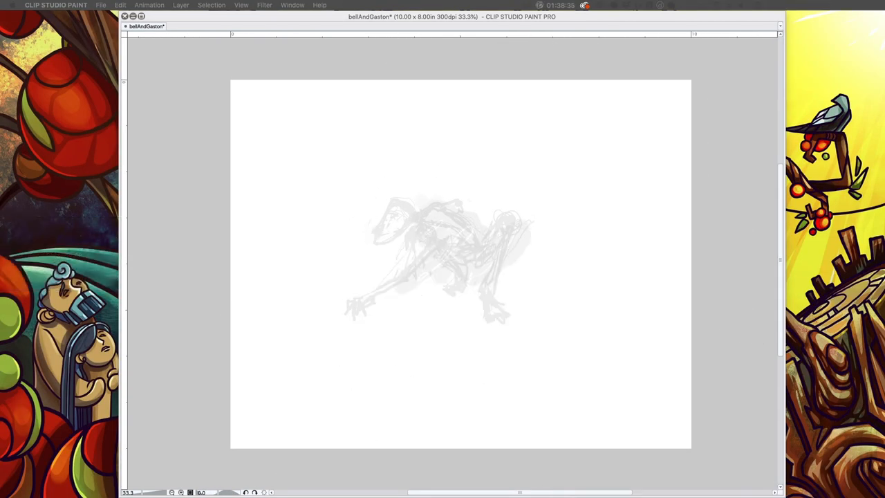
Pencil in the shoulders, torso, rear leg, construction lines and the outstretched clawed arm
{"action": "left_click", "coordinate": [121, 5]}
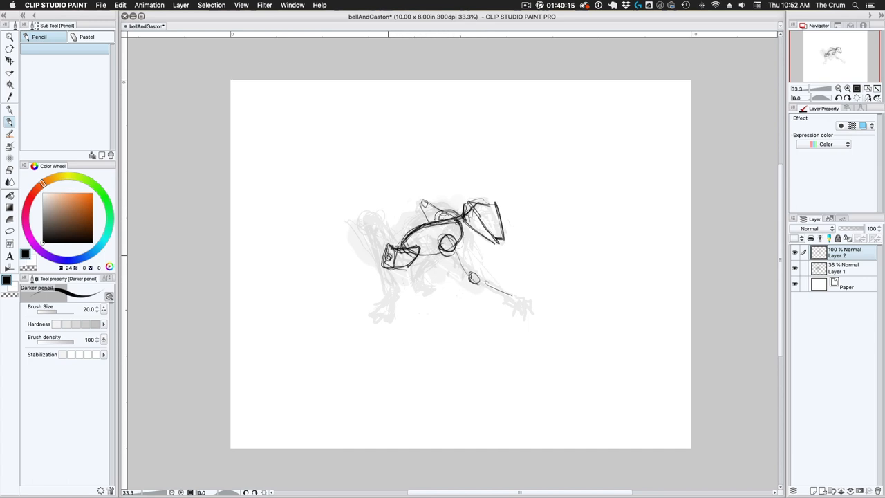
{"action": "left_click_drag", "start_coordinate": [359, 221], "coordinate": [367, 318]}
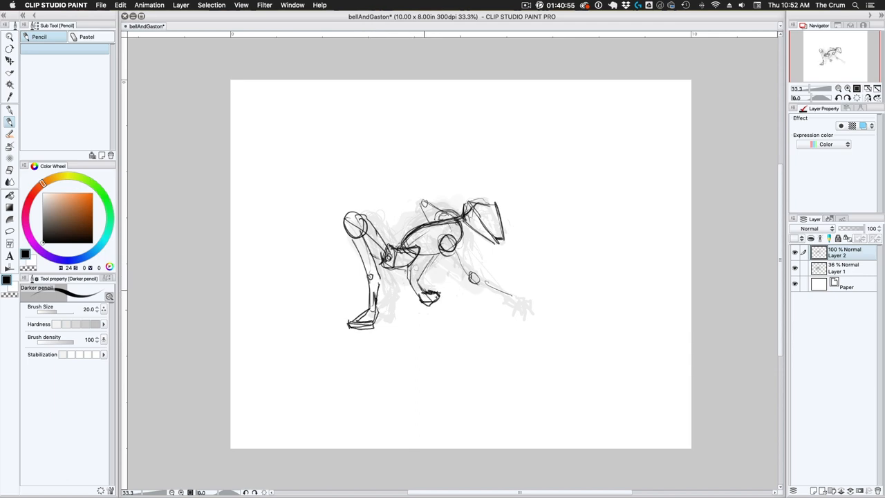
{"action": "left_click_drag", "start_coordinate": [470, 277], "coordinate": [519, 301]}
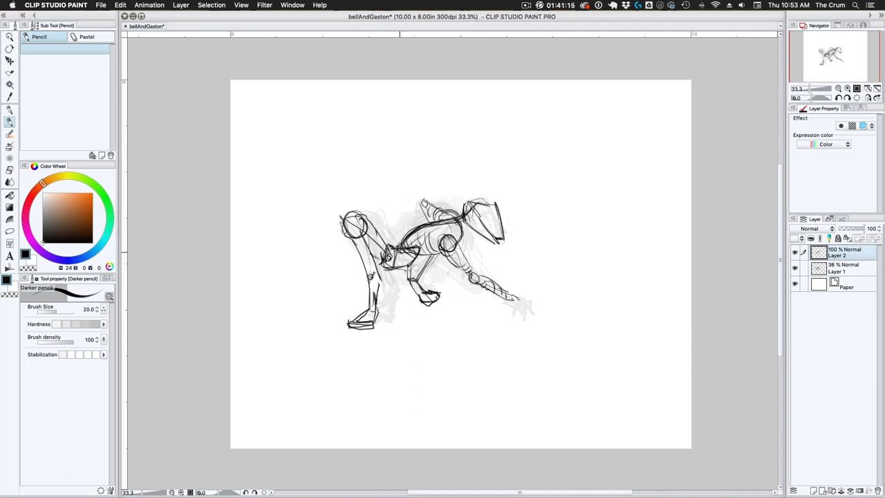
{"action": "left_click_drag", "start_coordinate": [497, 297], "coordinate": [546, 316]}
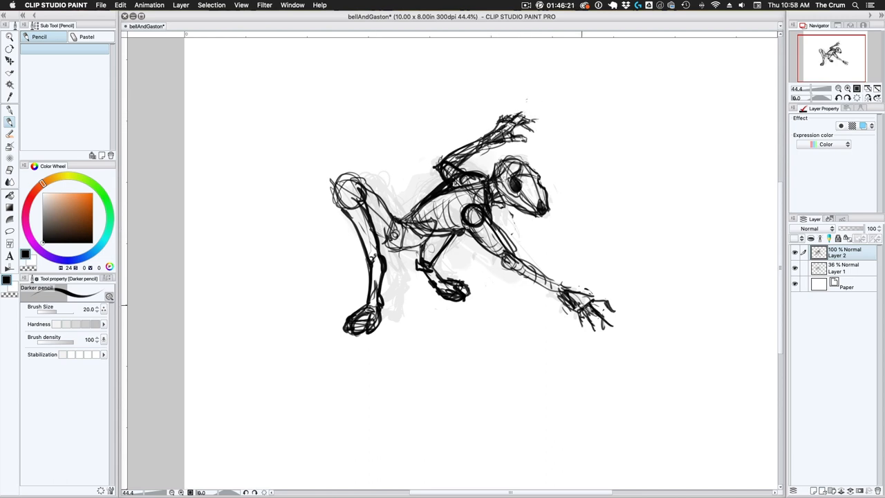
{"action": "left_click_drag", "start_coordinate": [400, 242], "coordinate": [415, 248]}
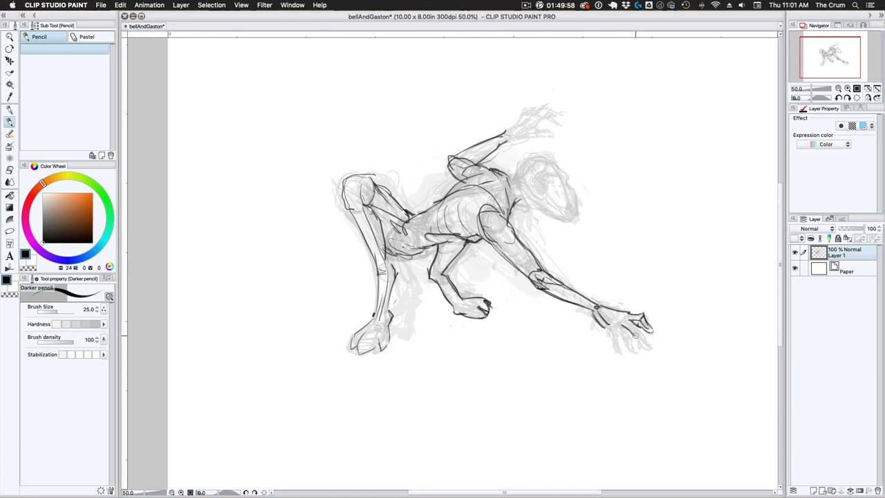
Refine the construction lines and detail the arm and hand with the G-pen
{"action": "left_click_drag", "start_coordinate": [615, 325], "coordinate": [643, 352]}
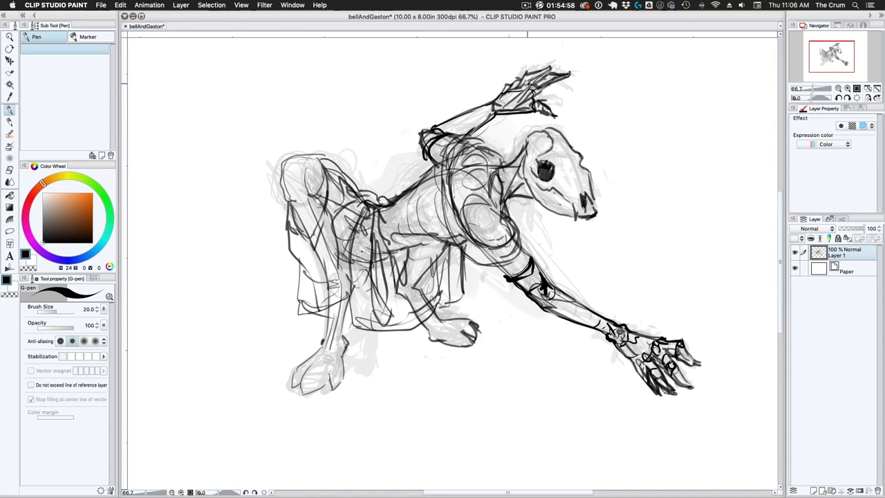
{"action": "left_click_drag", "start_coordinate": [487, 352], "coordinate": [583, 339]}
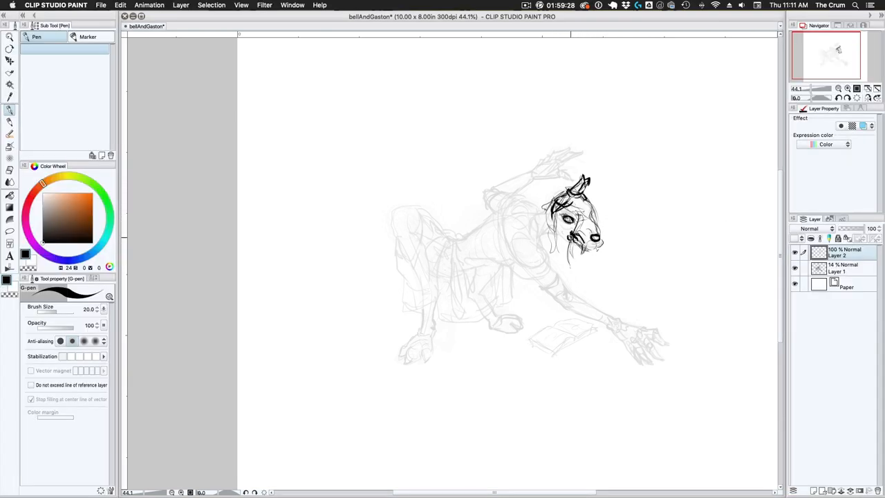
Ink the head and ears, the flowing mane, and the clawed outstretched hand
{"action": "left_click_drag", "start_coordinate": [574, 187], "coordinate": [587, 263]}
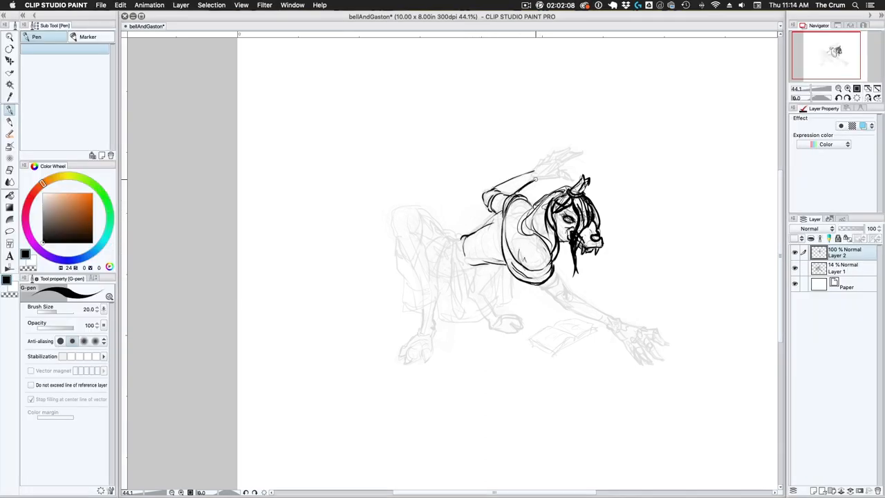
{"action": "left_click_drag", "start_coordinate": [546, 172], "coordinate": [581, 149]}
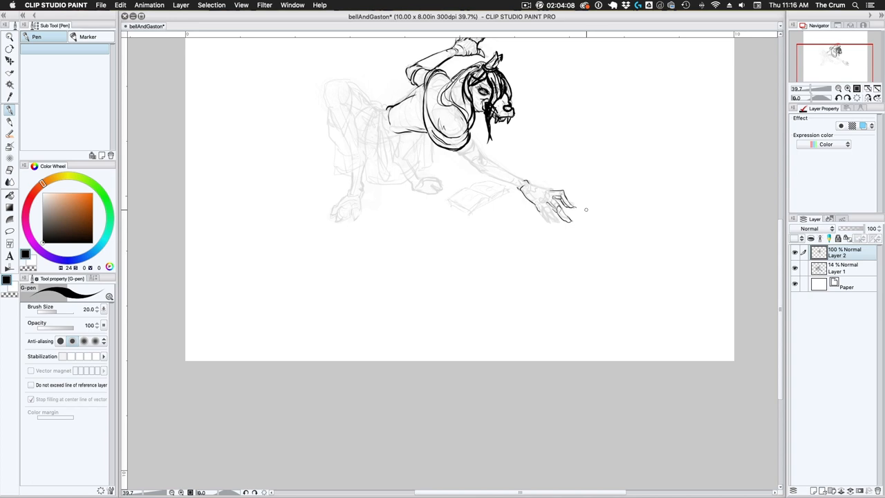
{"action": "left_click_drag", "start_coordinate": [565, 201], "coordinate": [546, 219]}
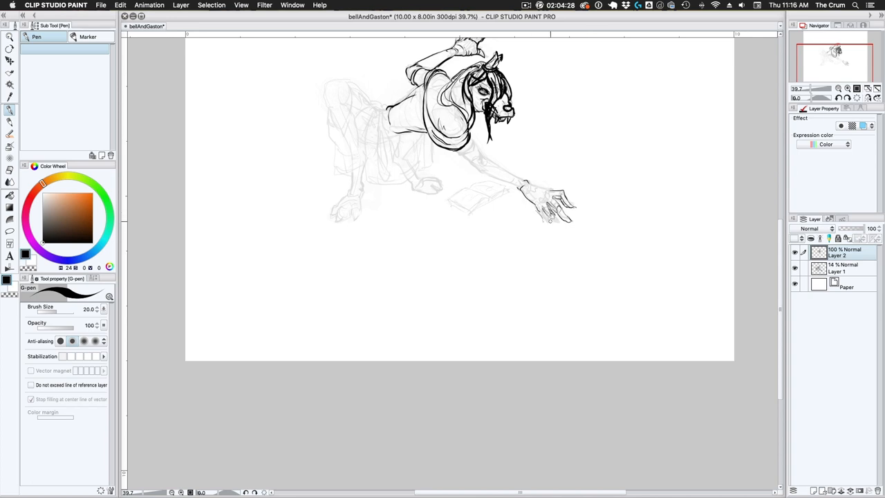
{"action": "left_click_drag", "start_coordinate": [553, 200], "coordinate": [556, 221]}
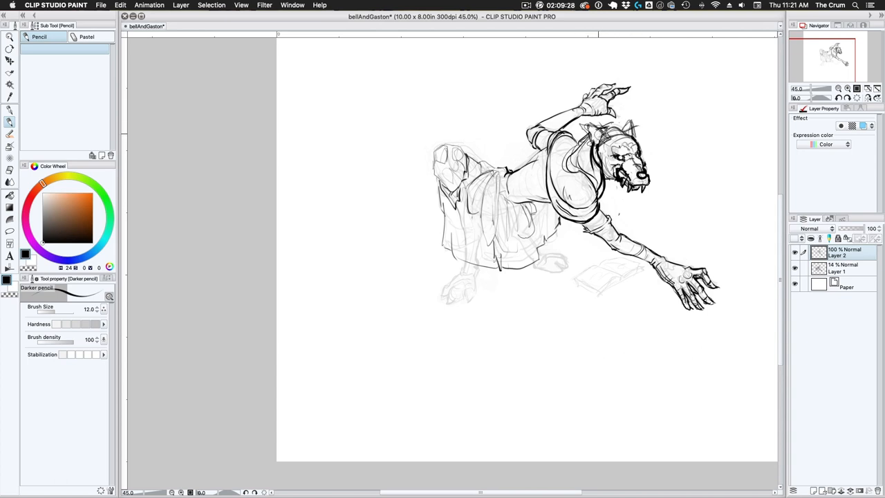
Ink the werewolf's hind leg and body outline with the G-pen
{"action": "left_click", "coordinate": [10, 121]}
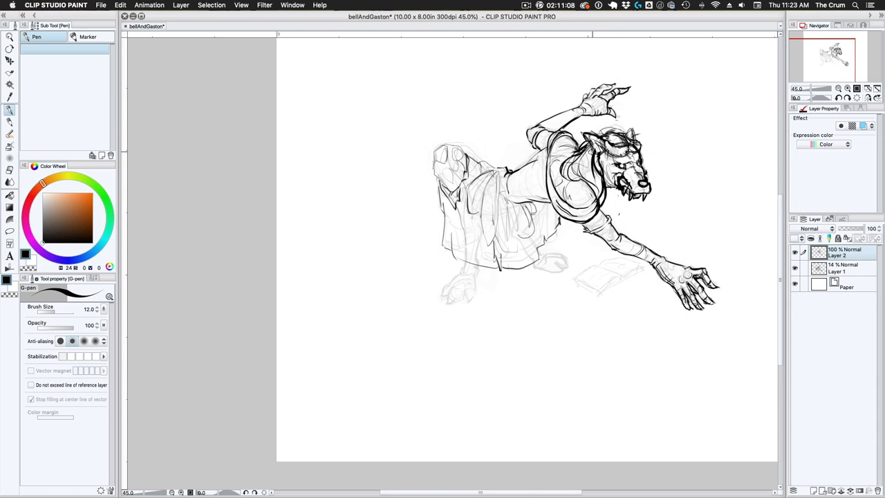
{"action": "left_click", "coordinate": [615, 149]}
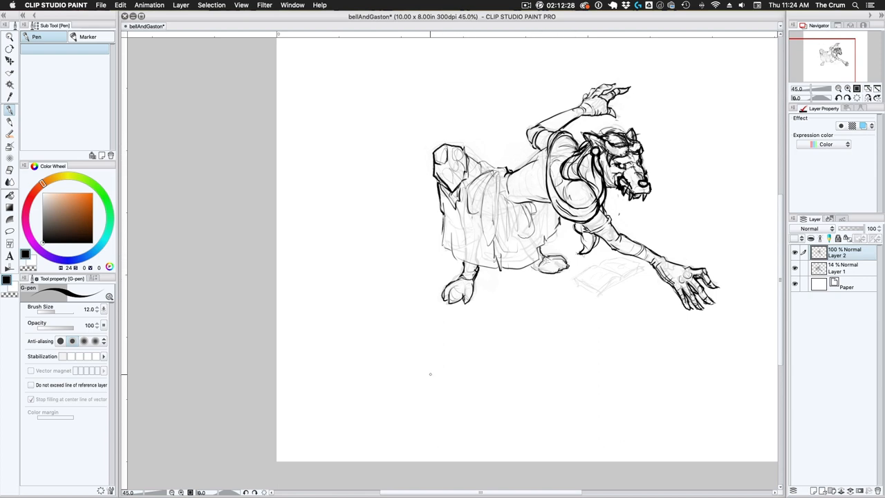
{"action": "left_click_drag", "start_coordinate": [477, 242], "coordinate": [539, 283]}
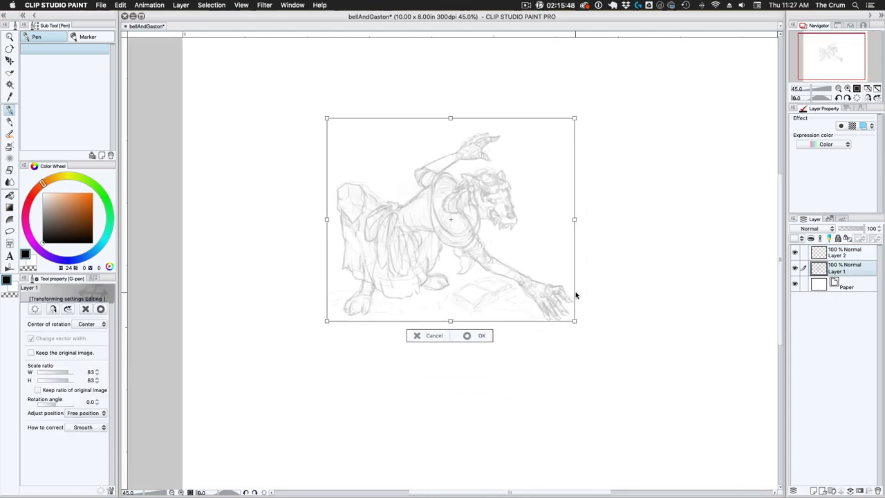
Confirm the shrink, then rough Gaston's head, torso, arm, crouching legs and hand in brown
{"action": "left_click", "coordinate": [481, 336]}
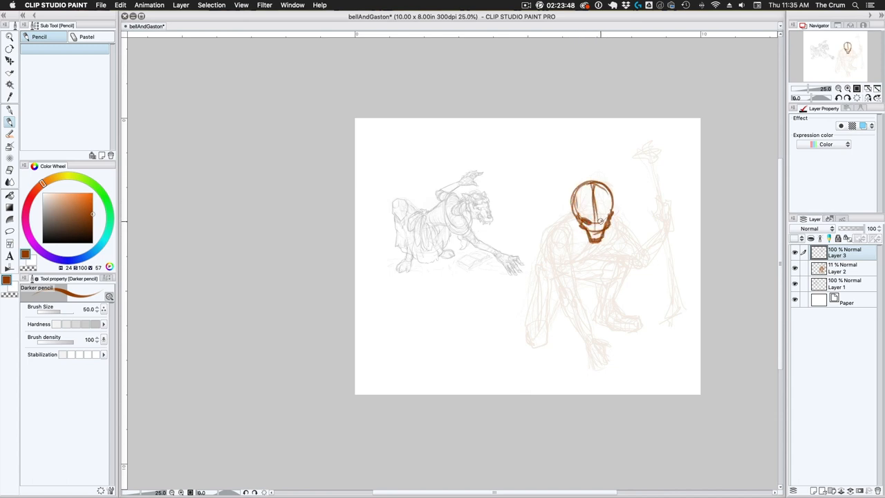
{"action": "left_click_drag", "start_coordinate": [574, 215], "coordinate": [560, 307]}
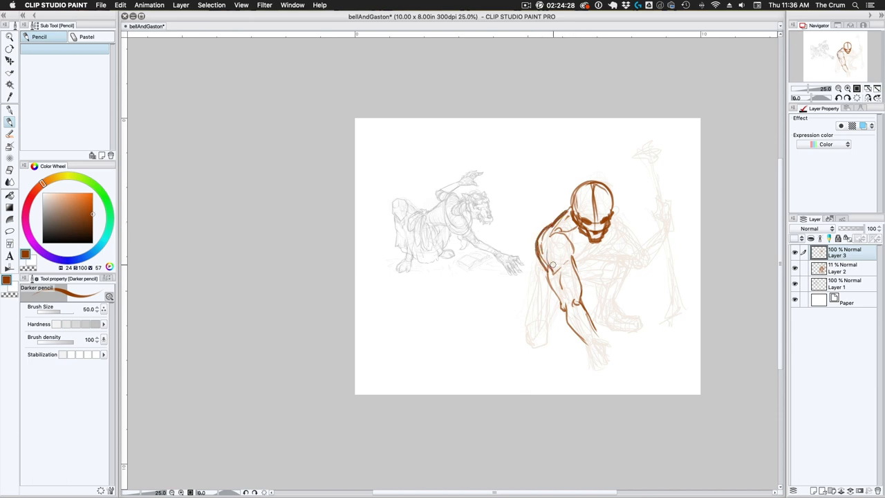
{"action": "left_click_drag", "start_coordinate": [553, 270], "coordinate": [639, 256]}
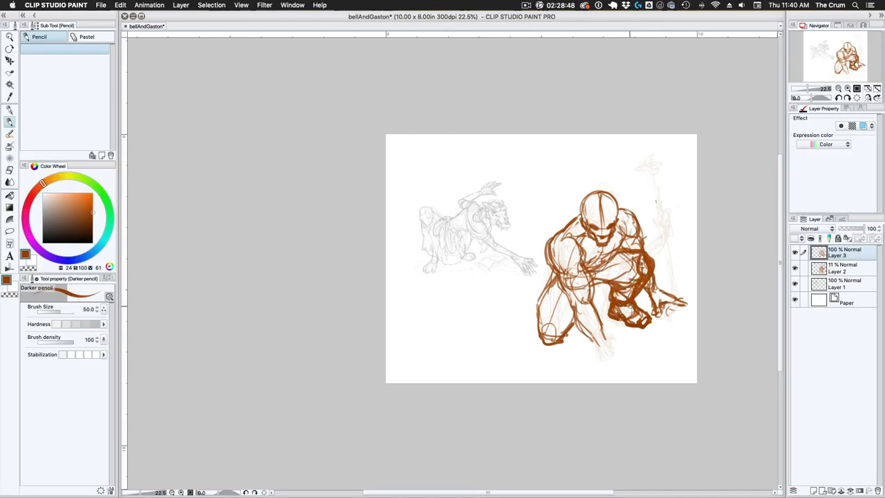
{"action": "left_click_drag", "start_coordinate": [594, 339], "coordinate": [623, 366]}
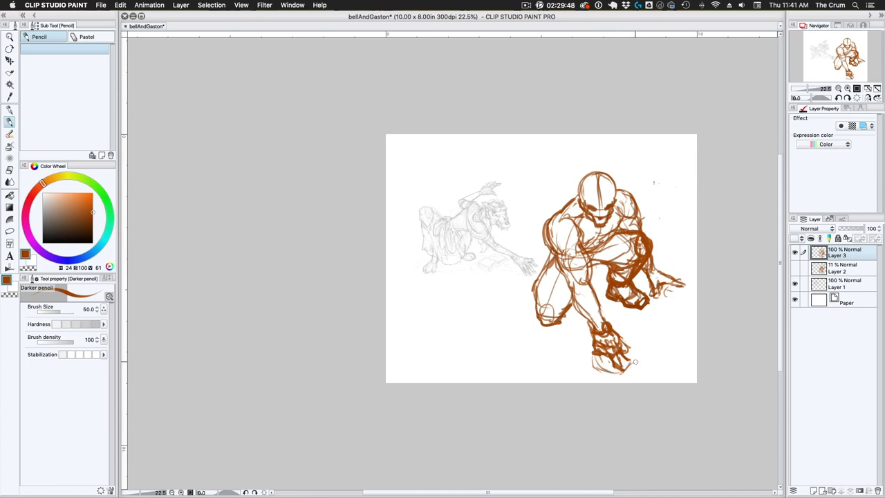
{"action": "left_click_drag", "start_coordinate": [608, 353], "coordinate": [664, 366]}
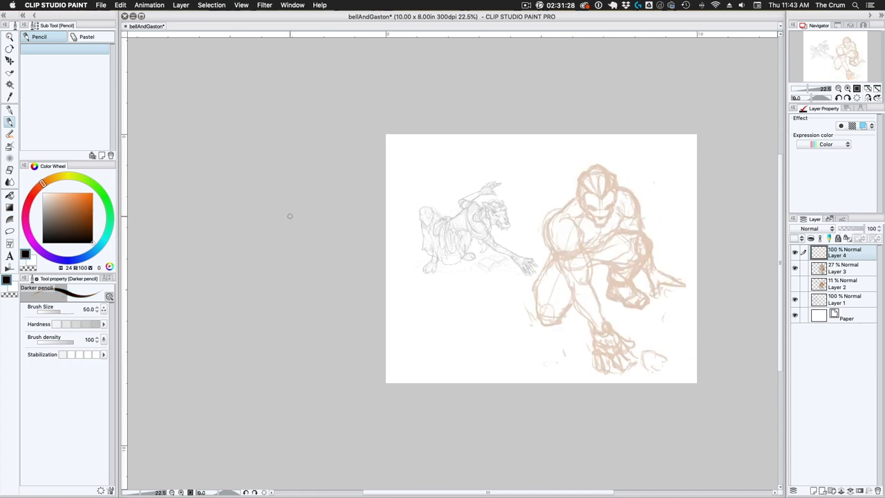
Outline the wolf-head pelt on Gaston's shoulder with its snout and eye
{"action": "left_click_drag", "start_coordinate": [570, 219], "coordinate": [542, 260]}
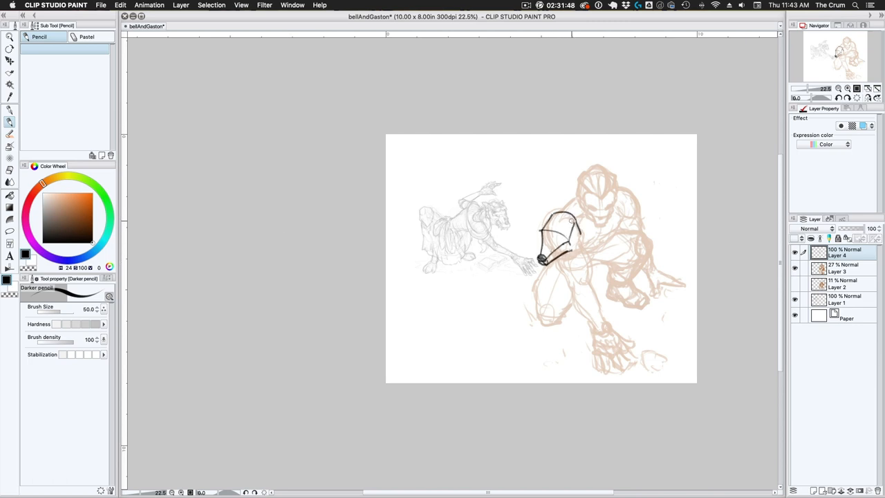
{"action": "left_click_drag", "start_coordinate": [546, 221], "coordinate": [581, 263]}
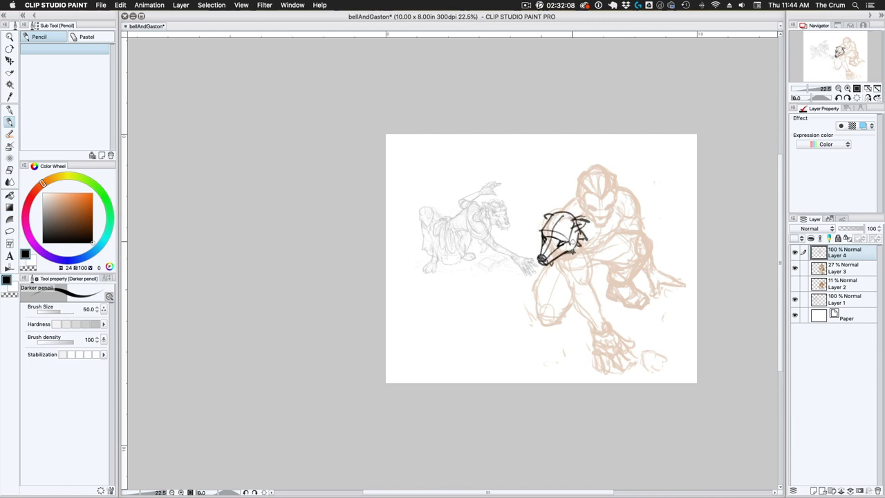
{"action": "left_click_drag", "start_coordinate": [546, 235], "coordinate": [574, 248]}
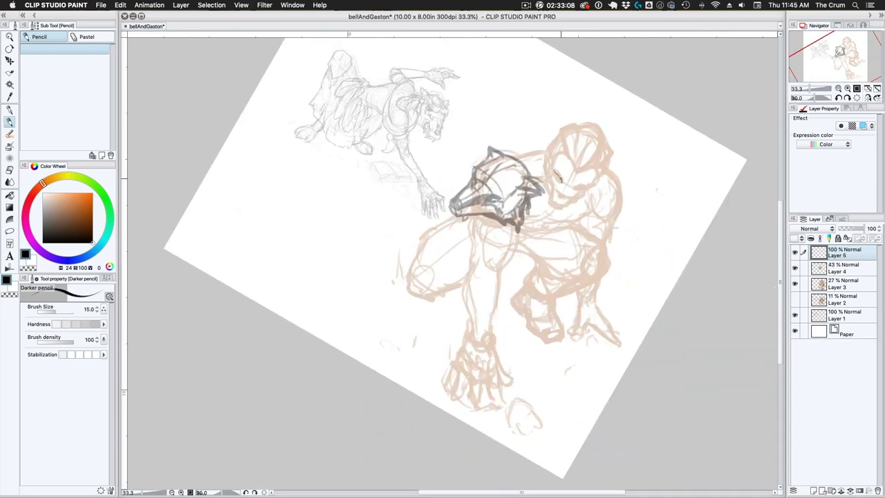
Draw Gaston's face and hair, shade the wolf pelt and collar, and extend the arm and bow
{"action": "left_click_drag", "start_coordinate": [553, 177], "coordinate": [574, 190]}
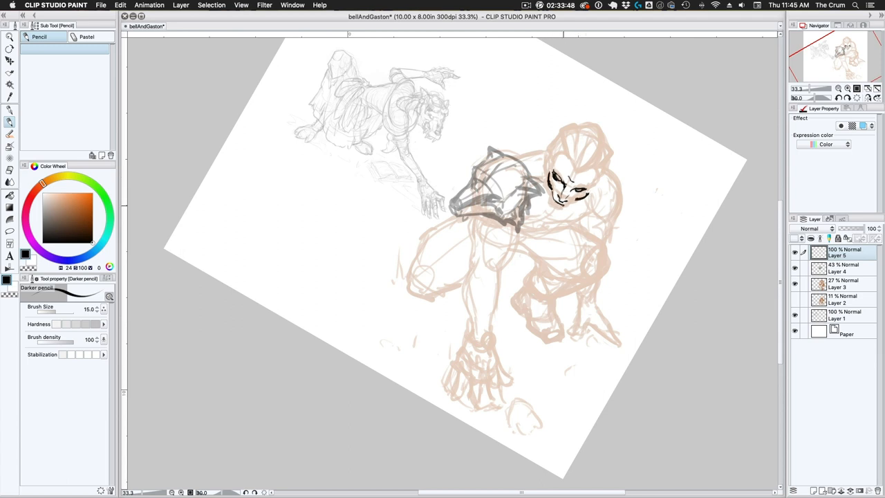
{"action": "left_click_drag", "start_coordinate": [560, 193], "coordinate": [587, 131]}
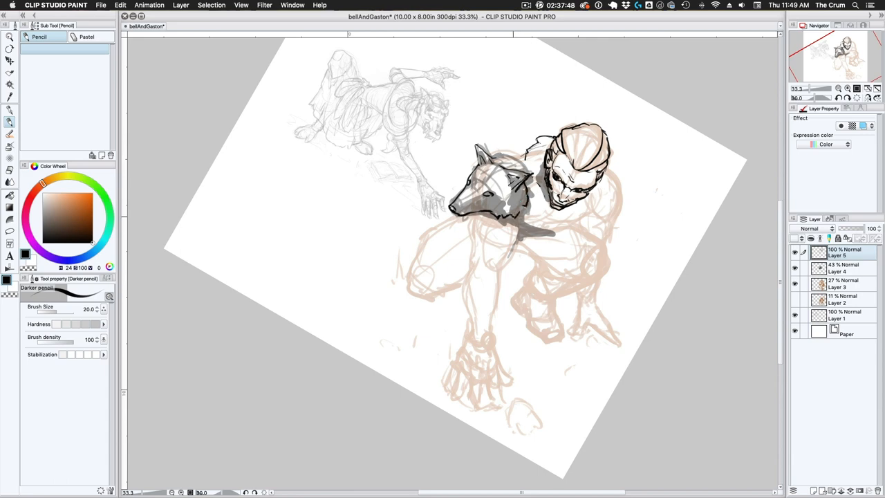
{"action": "left_click_drag", "start_coordinate": [484, 166], "coordinate": [511, 208]}
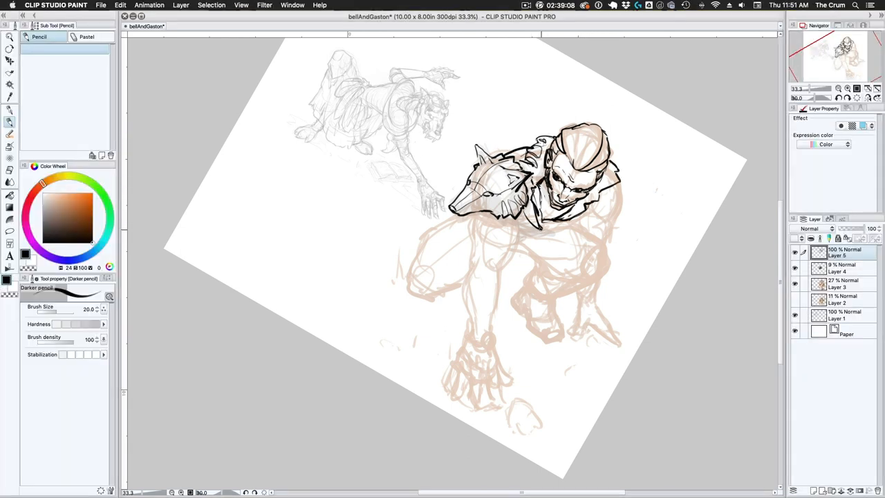
{"action": "left_click_drag", "start_coordinate": [611, 151], "coordinate": [716, 153]}
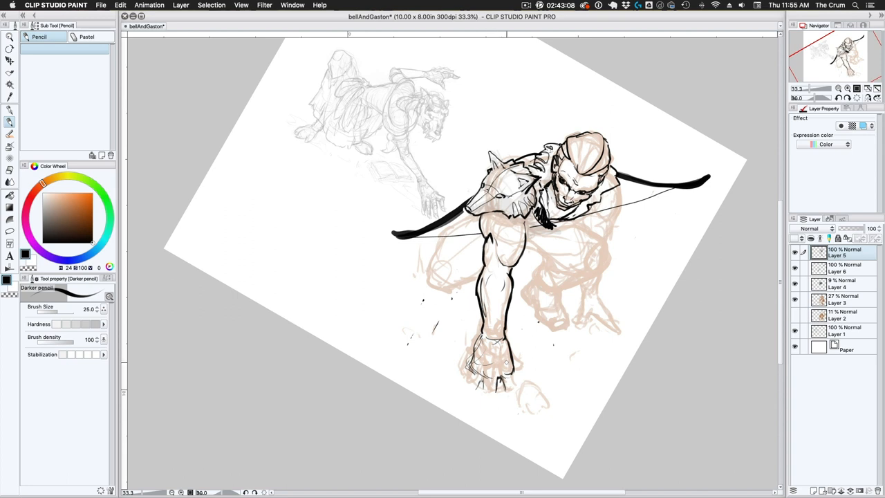
Add the quiver and arrows to Gaston's drawing
{"action": "left_click_drag", "start_coordinate": [477, 359], "coordinate": [491, 415]}
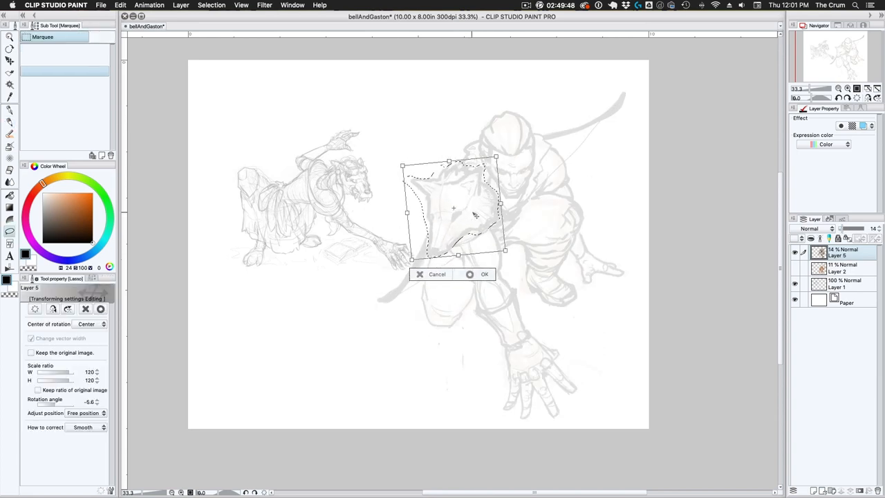
Confirm the wolf-head transform so clean linework can start over the faded sketch
{"action": "left_click", "coordinate": [484, 274]}
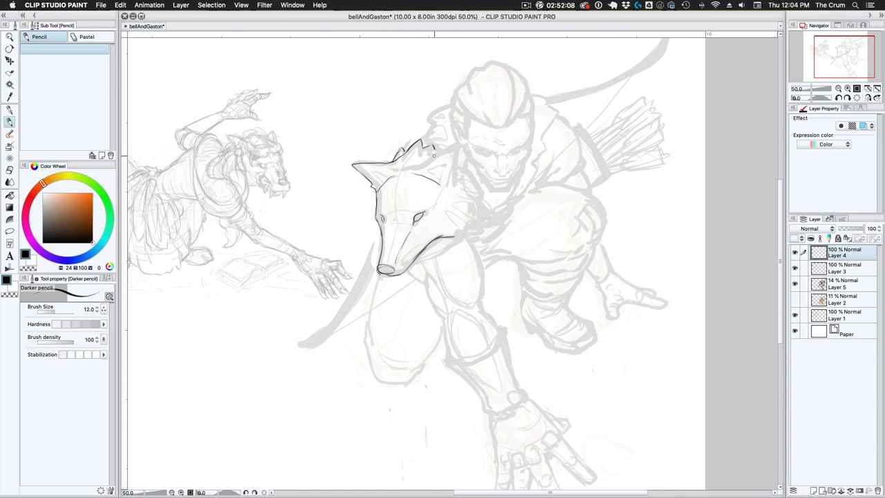
Ink the wolf's ears and muzzle and Gaston's forearm with the Pencil on Layer 6
{"action": "left_click_drag", "start_coordinate": [429, 159], "coordinate": [470, 228]}
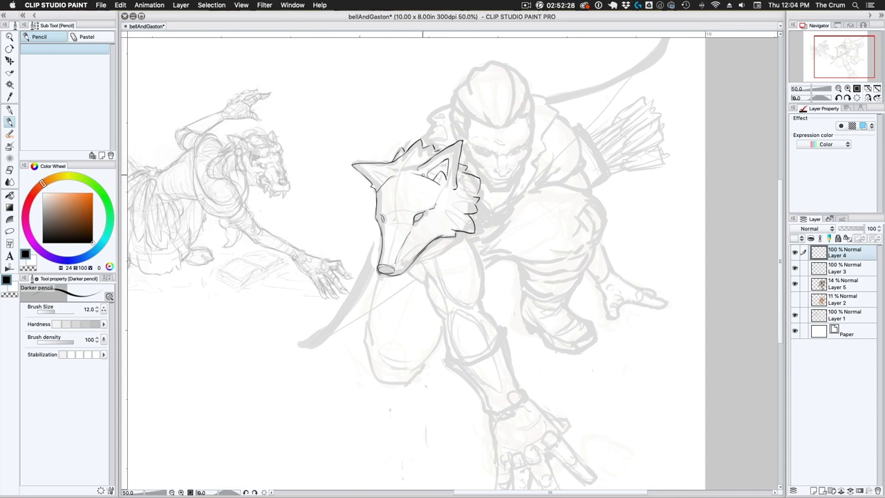
{"action": "left_click_drag", "start_coordinate": [414, 201], "coordinate": [456, 228]}
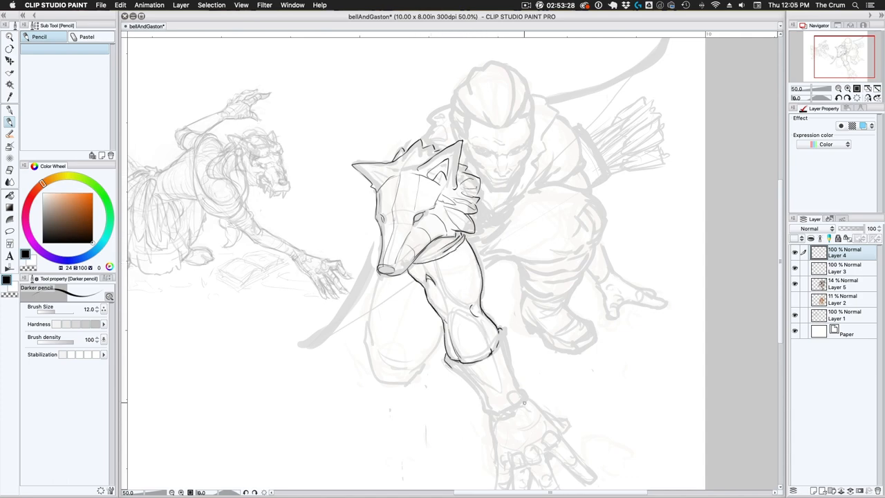
{"action": "scroll", "scroll_direction": "down", "scroll_amount": 3}
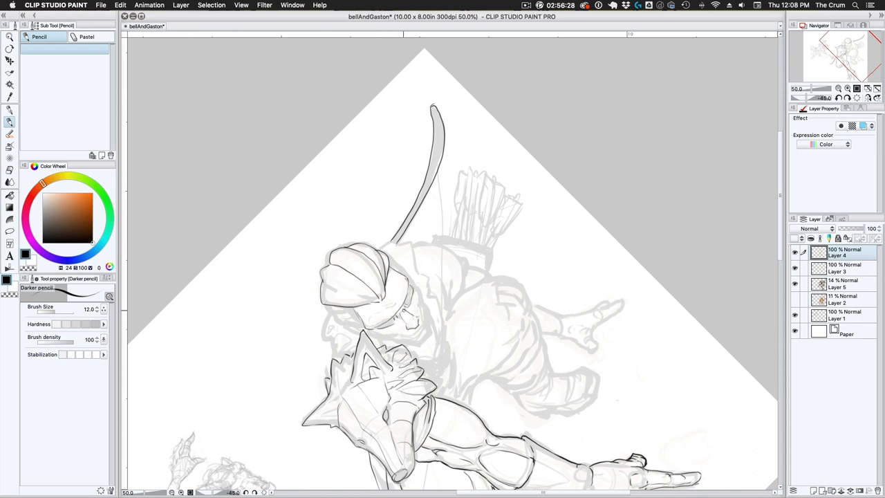
Continue clean Pencil linework down Gaston's body toward the bow and quiver
{"action": "left_click_drag", "start_coordinate": [387, 325], "coordinate": [414, 332]}
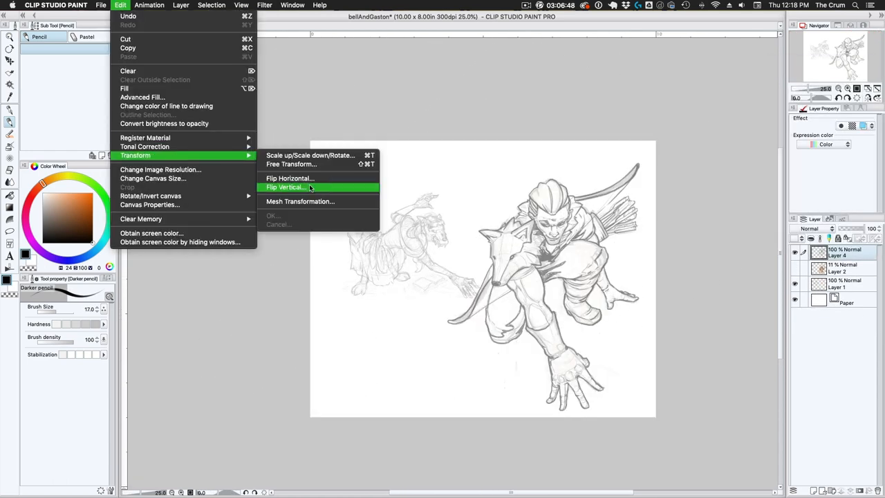
Dismiss the menu and switch back to the Pencil to sketch the keyblade
{"action": "left_click", "coordinate": [290, 178]}
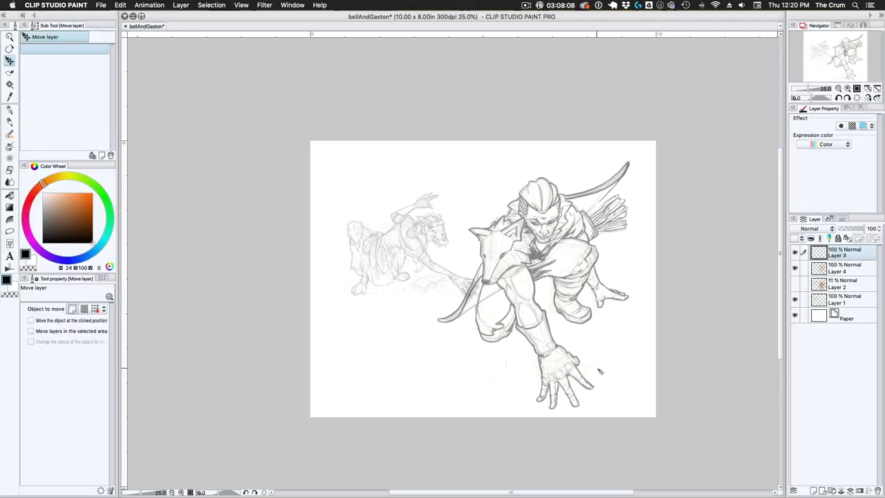
{"action": "left_click", "coordinate": [10, 86]}
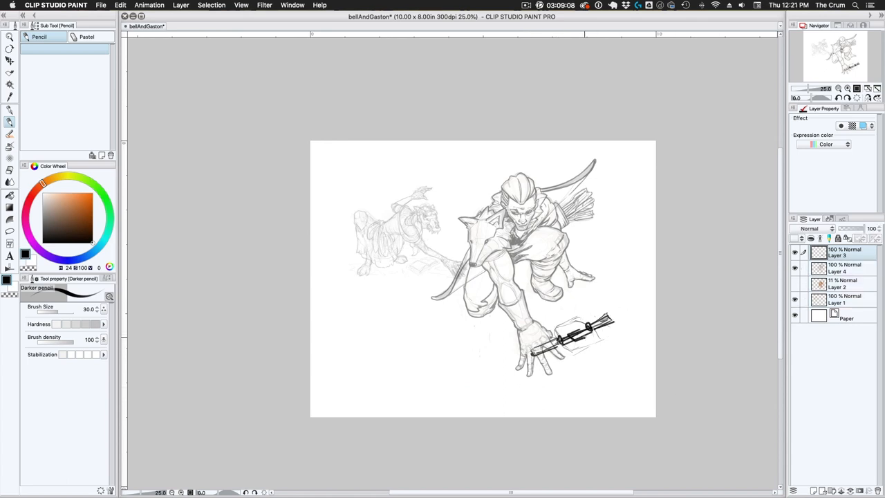
Draw the keyblade's handle and ornate guard beside Gaston's outstretched hand
{"action": "left_click_drag", "start_coordinate": [553, 325], "coordinate": [594, 352]}
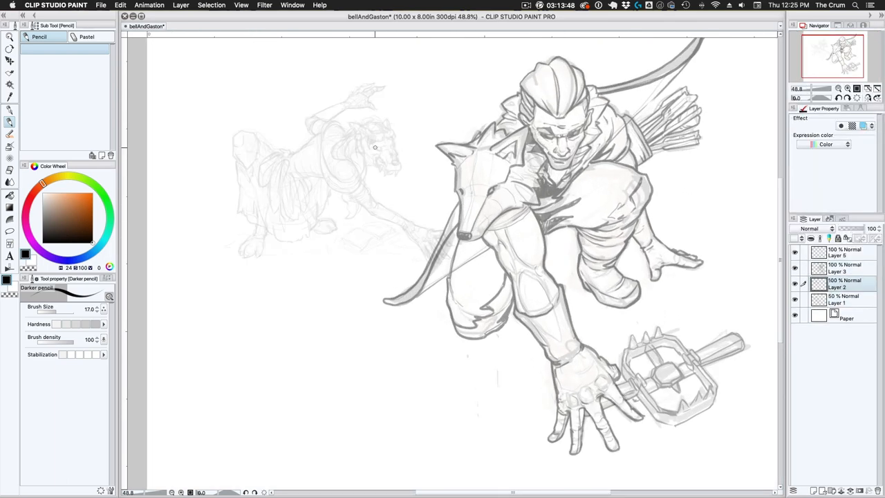
Ink the outline and detail of Belle's werewolf head and the curve of her back
{"action": "scroll", "scroll_direction": "up", "scroll_amount": 3}
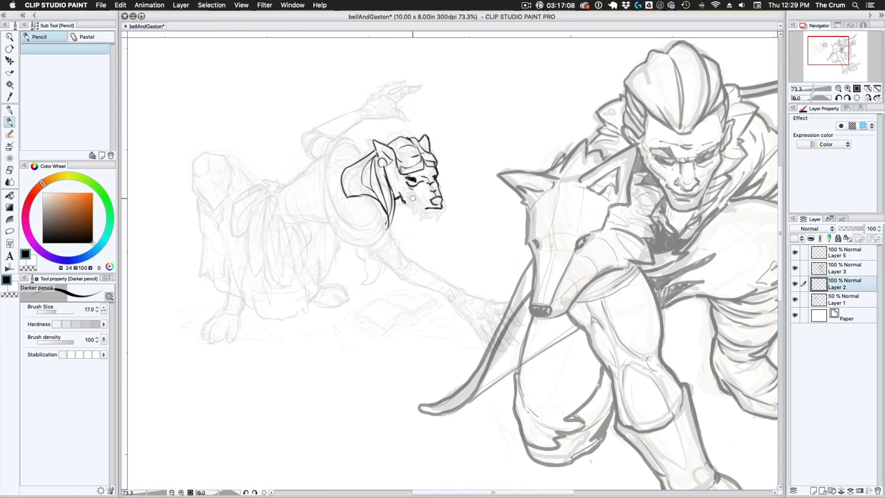
{"action": "left_click_drag", "start_coordinate": [398, 200], "coordinate": [442, 210]}
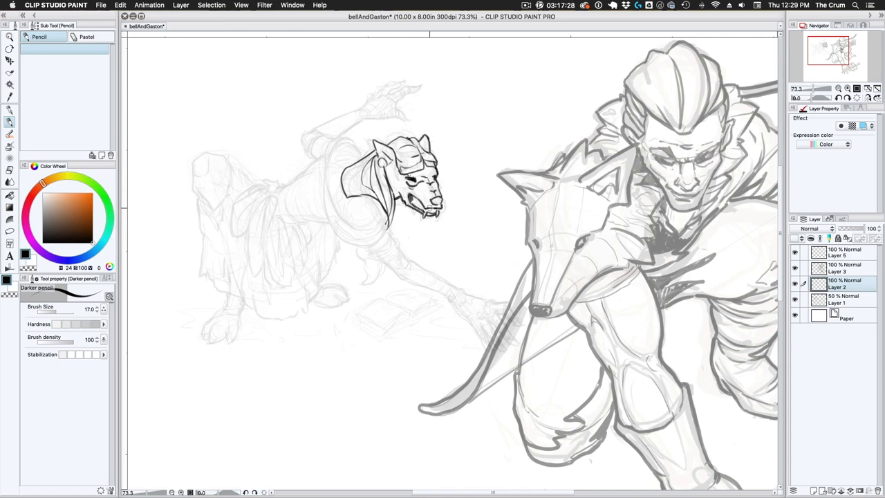
{"action": "left_click_drag", "start_coordinate": [408, 200], "coordinate": [443, 207]}
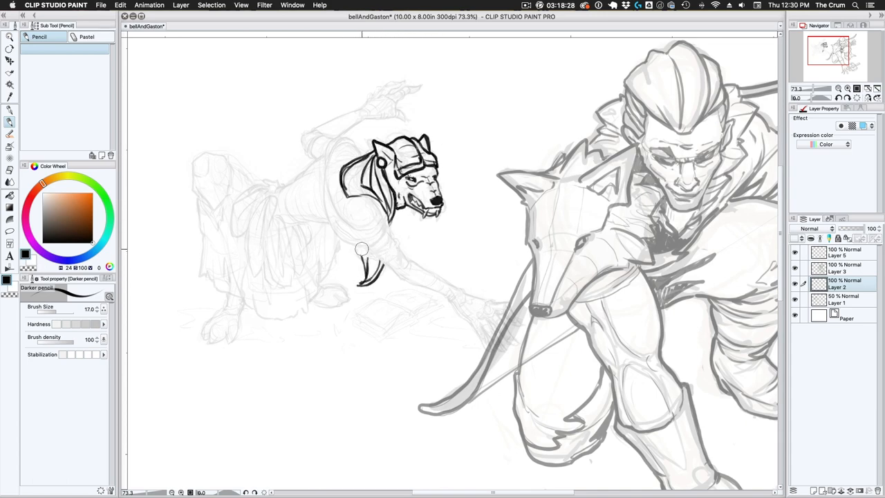
{"action": "left_click_drag", "start_coordinate": [366, 270], "coordinate": [404, 290]}
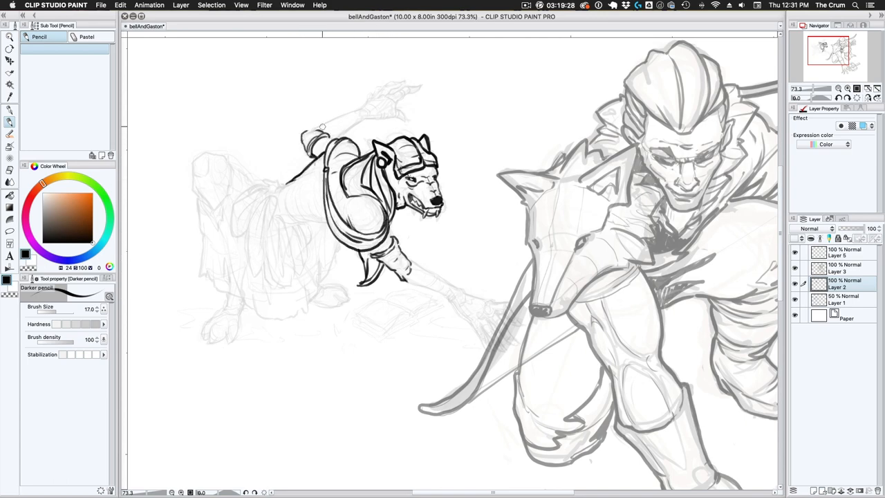
Ink Belle's raised arm, skirt and the rest of her figure
{"action": "left_click_drag", "start_coordinate": [325, 127], "coordinate": [421, 86]}
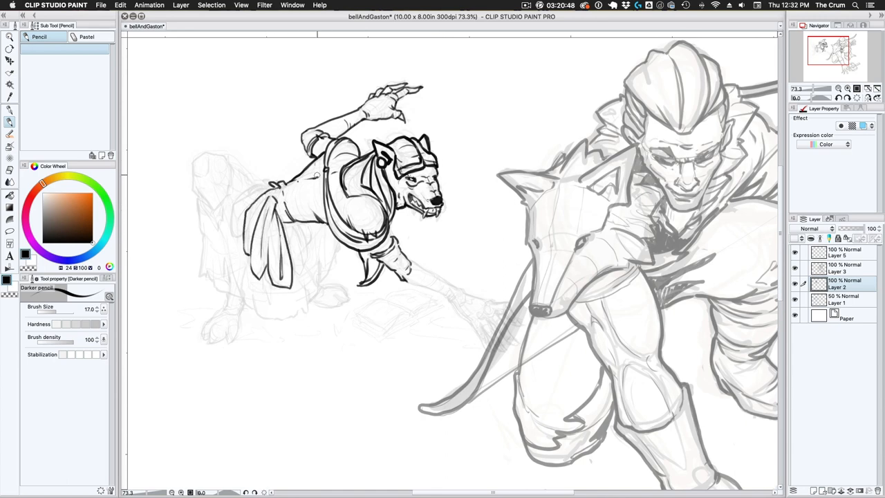
{"action": "left_click_drag", "start_coordinate": [235, 166], "coordinate": [213, 284]}
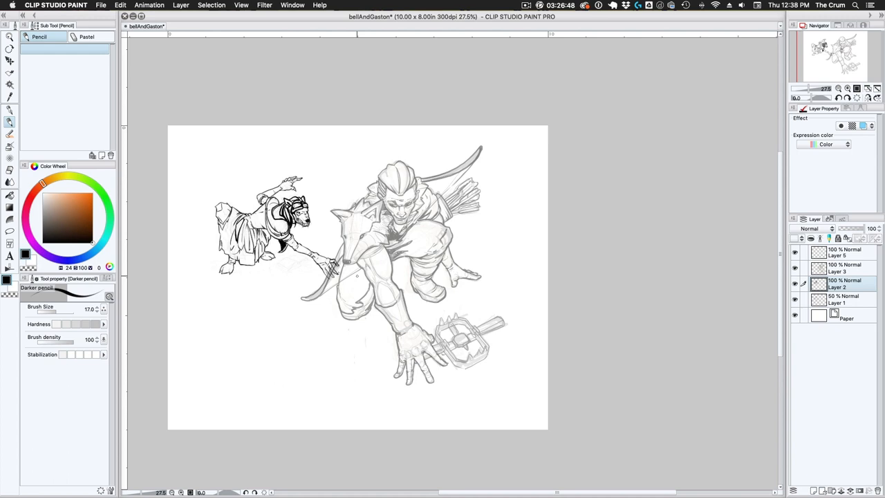
{"action": "mouse_move", "coordinate": [351, 81]}
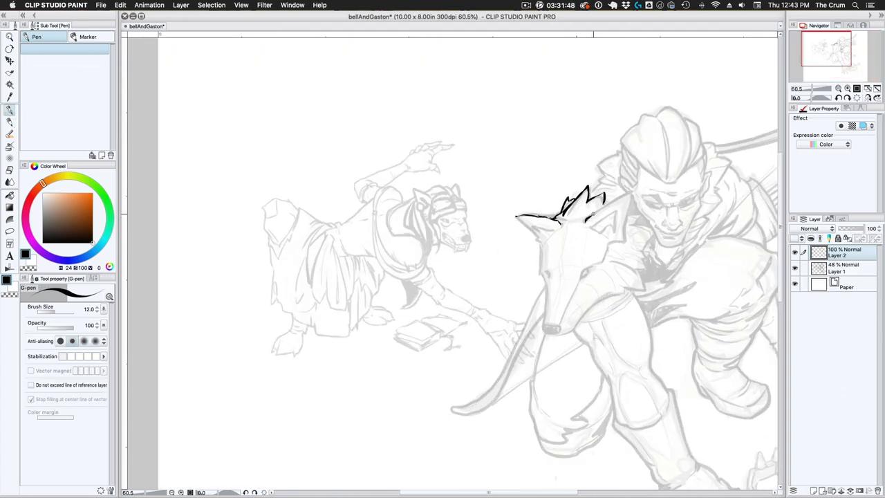
Ink Gaston's face and hair with the G-pen
{"action": "left_click_drag", "start_coordinate": [595, 200], "coordinate": [622, 249]}
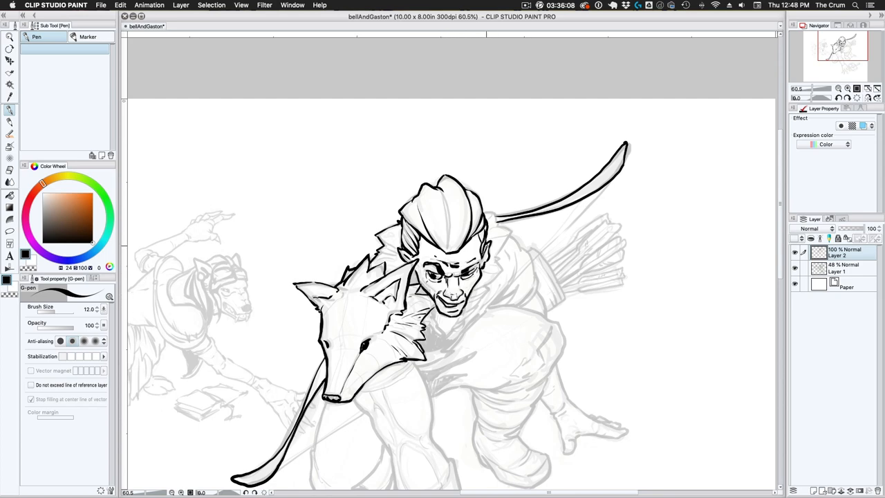
Scroll down to Gaston's torso and limbs for G-pen inking
{"action": "scroll", "scroll_direction": "down", "scroll_amount": 3}
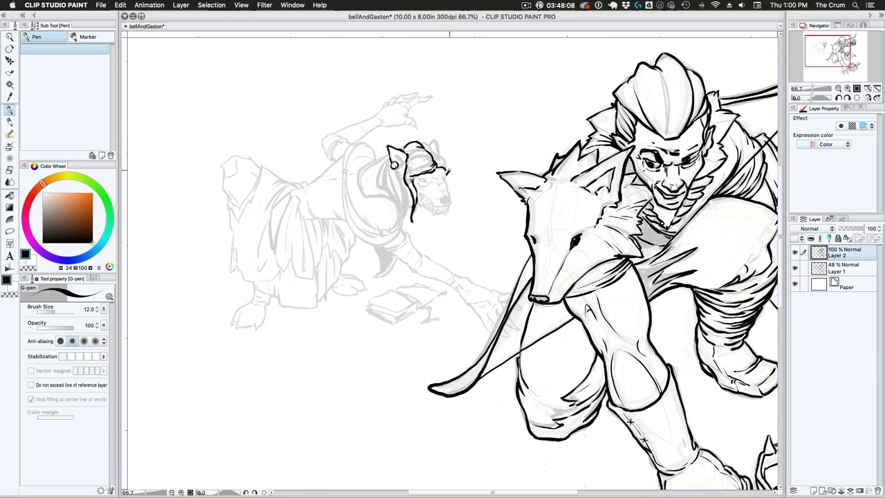
Ink the remaining lines of Belle's head, the book and the keyblade with the G-pen
{"action": "left_click_drag", "start_coordinate": [422, 149], "coordinate": [443, 205]}
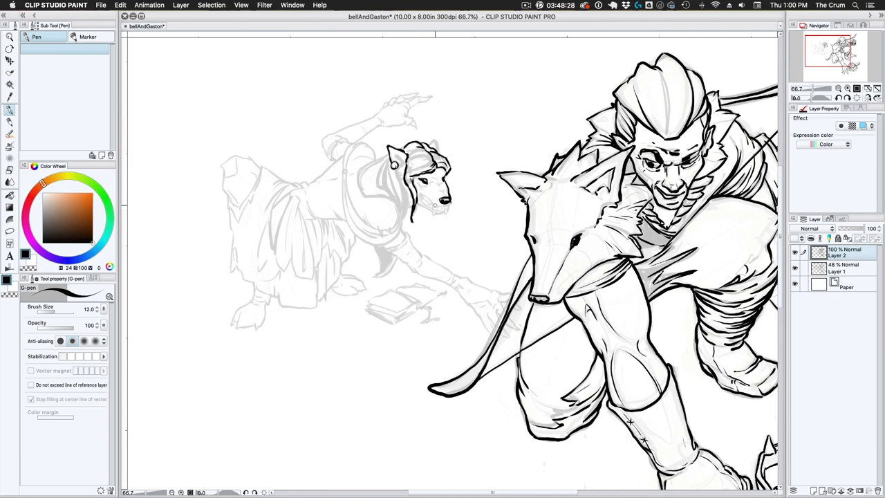
{"action": "left_click_drag", "start_coordinate": [415, 173], "coordinate": [443, 207]}
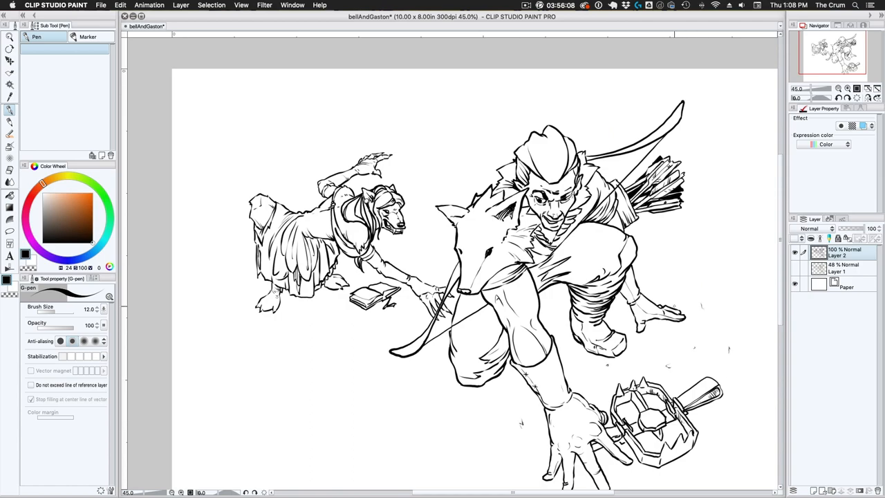
Scroll down over the inked figures before blocking in the flat red silhouette
{"action": "scroll", "scroll_direction": "down", "scroll_amount": 3}
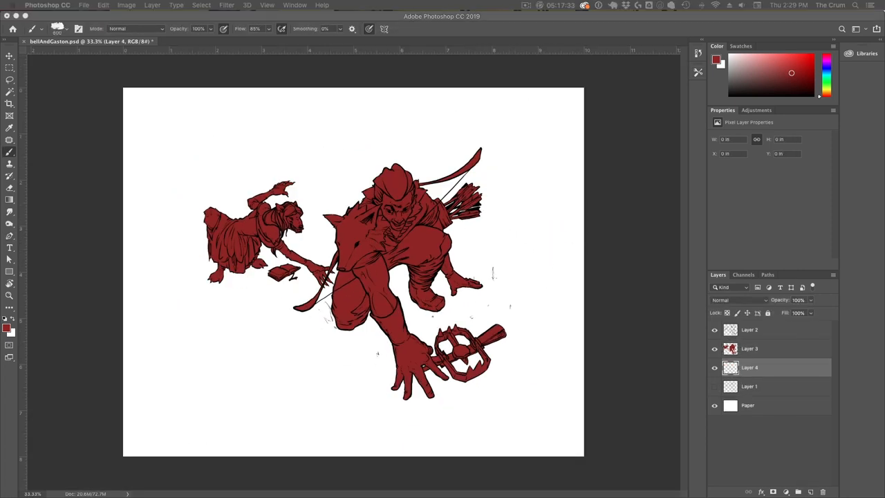
Brush a rough green background below the flats and tan Gaston's face and chest
{"action": "left_click", "coordinate": [776, 61]}
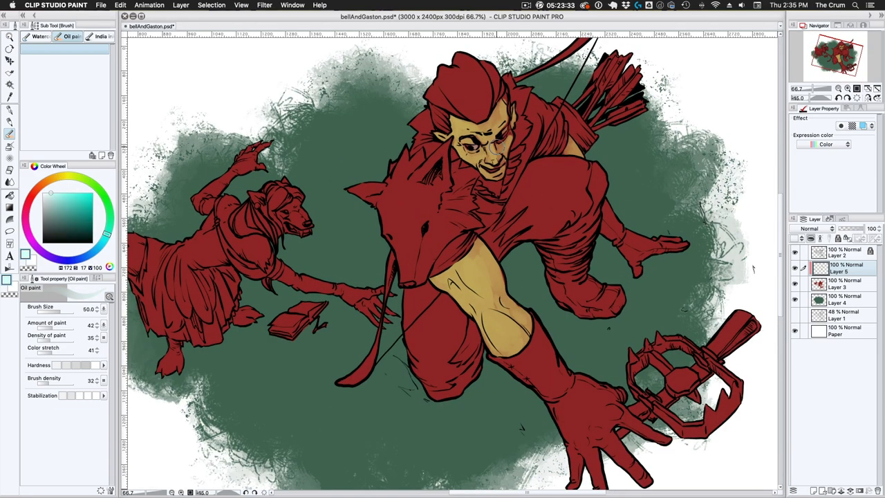
Pick brown in the Color Wheel and paint Gaston's hair, boots, glove and quiver with the Oil paint brush
{"action": "left_click", "coordinate": [80, 215]}
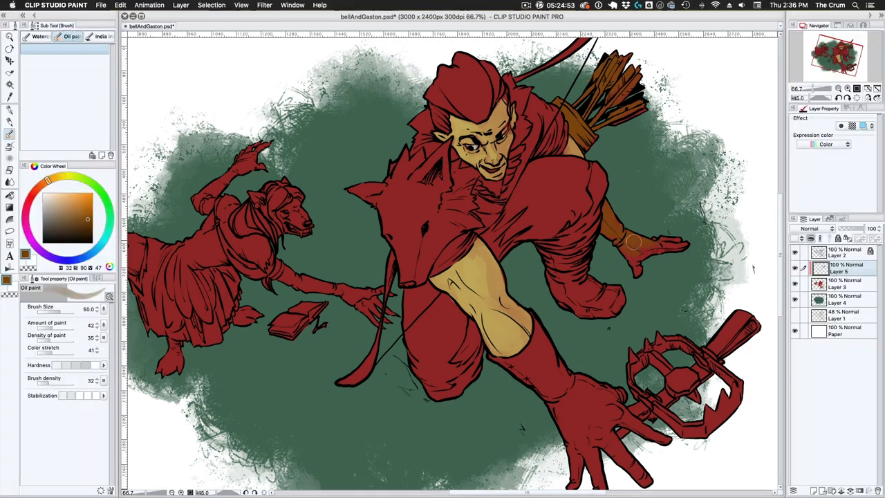
{"action": "scroll", "scroll_direction": "down", "scroll_amount": 3}
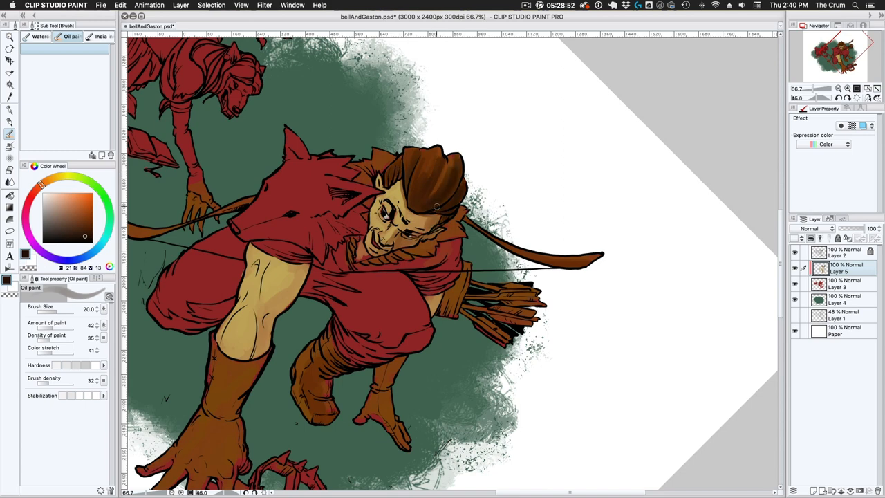
Paint bluish-grey strokes over Gaston's wolf-pelt hood on his shoulder
{"action": "left_click_drag", "start_coordinate": [437, 206], "coordinate": [277, 179]}
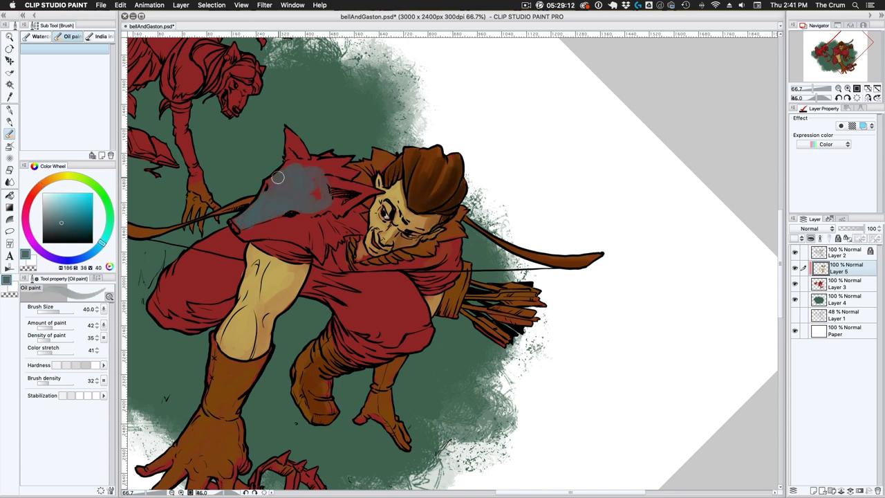
{"action": "left_click_drag", "start_coordinate": [277, 177], "coordinate": [346, 154]}
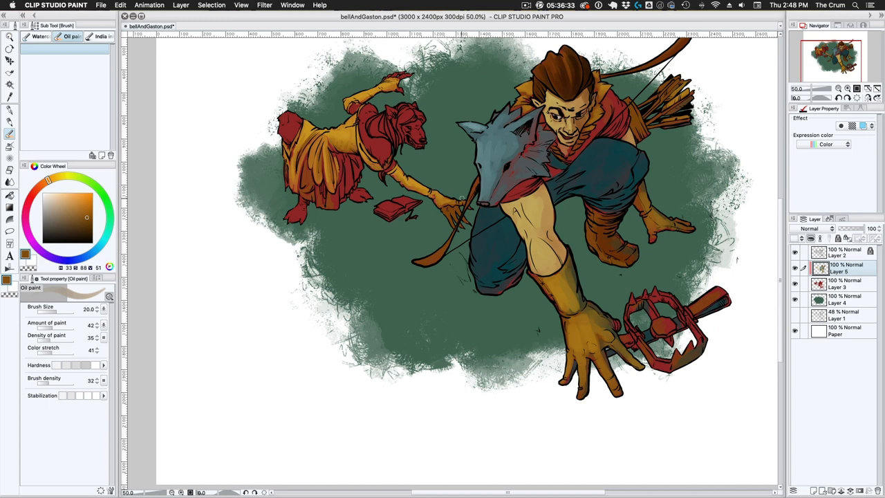
Pick brown and golden yellow and repaint Belle's fur brown and her dress gold
{"action": "left_click", "coordinate": [76, 207]}
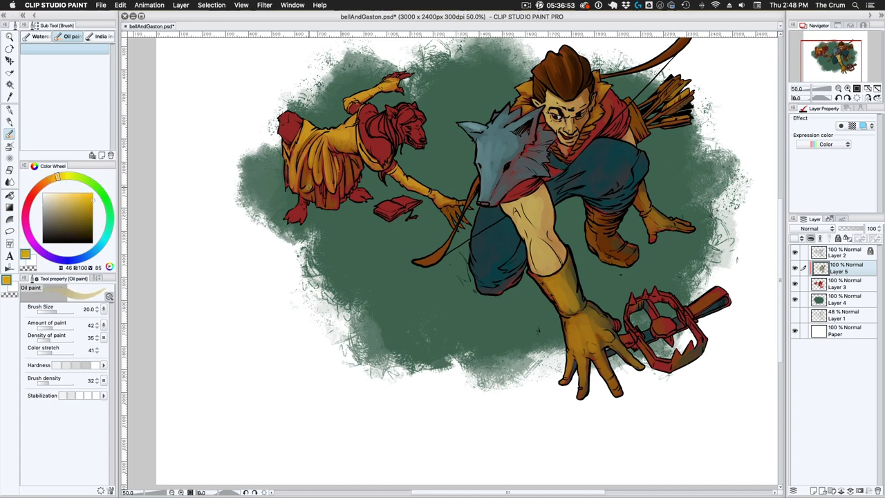
{"action": "left_click", "coordinate": [86, 226]}
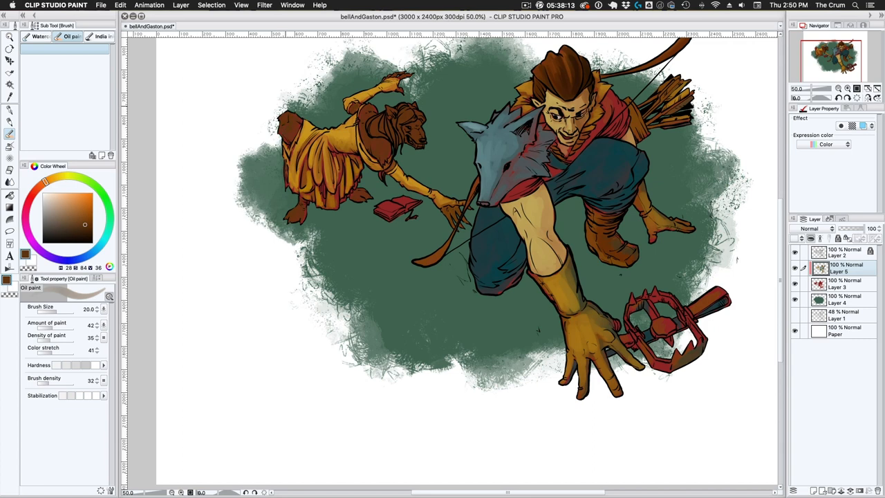
{"action": "left_click", "coordinate": [54, 210]}
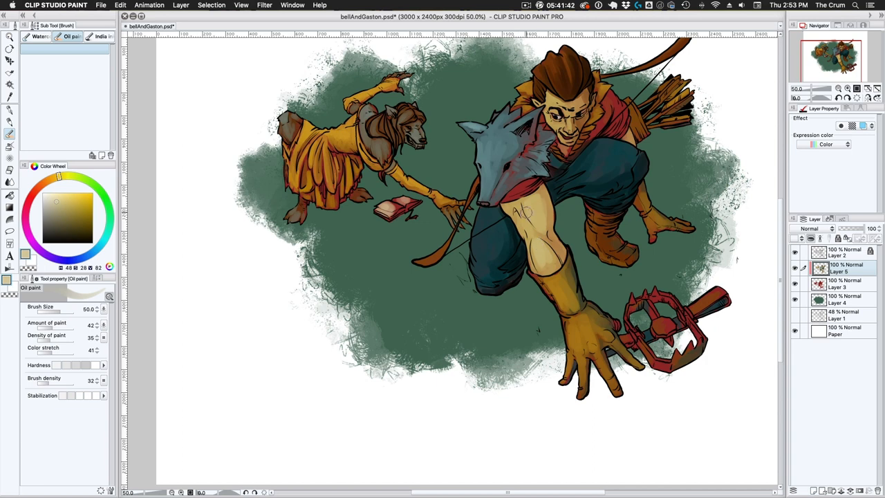
Pick greys and paint the keyblade silver-grey with grey detail on Belle's muzzle and the book
{"action": "left_click", "coordinate": [72, 207]}
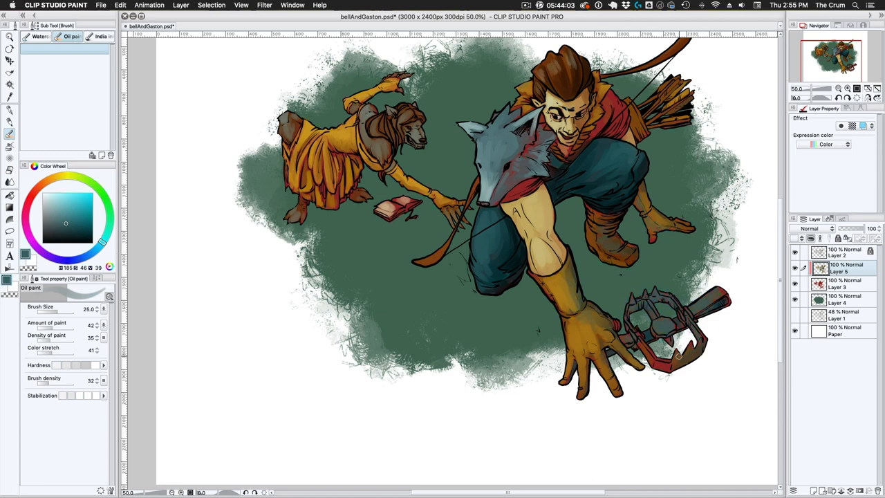
{"action": "left_click", "coordinate": [69, 190]}
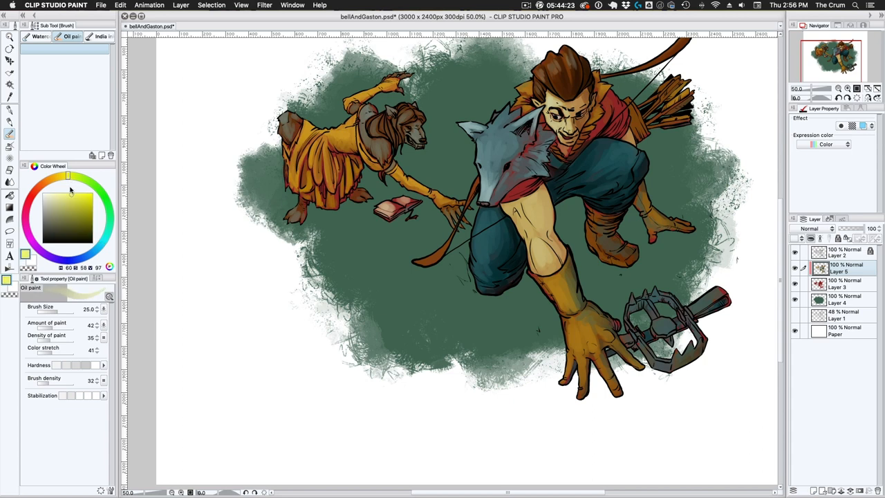